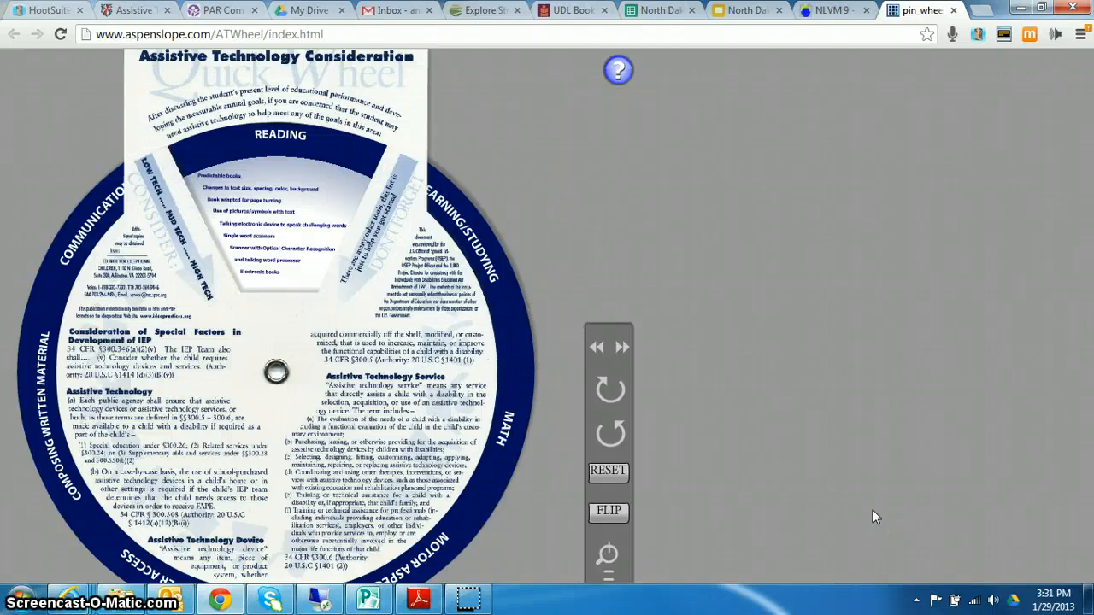
{"action": "mouse_move", "coordinate": [872, 499]}
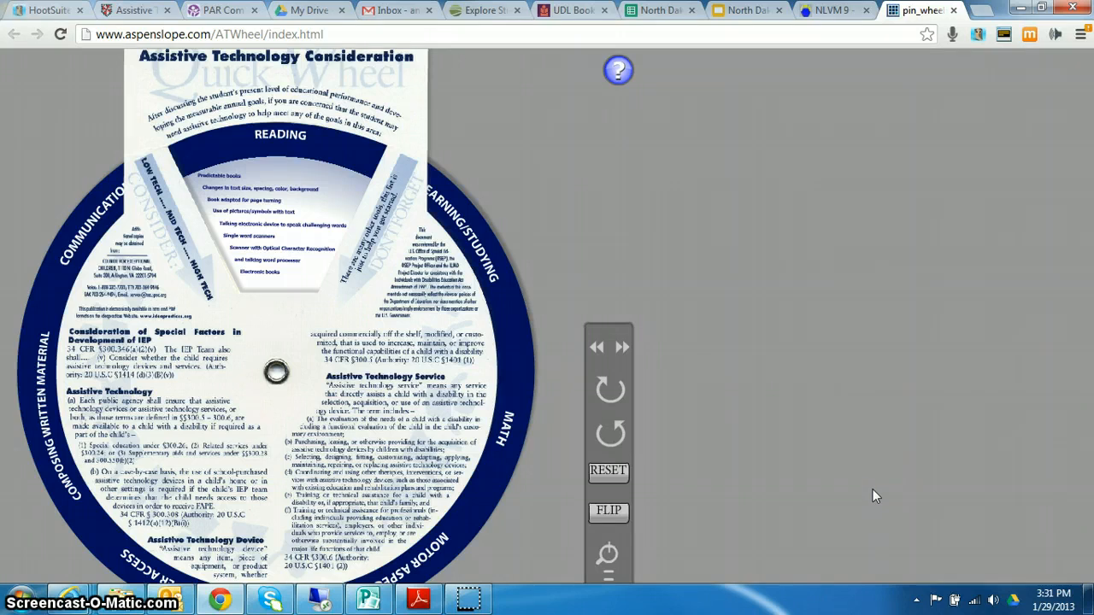
{"action": "mouse_move", "coordinate": [872, 487]}
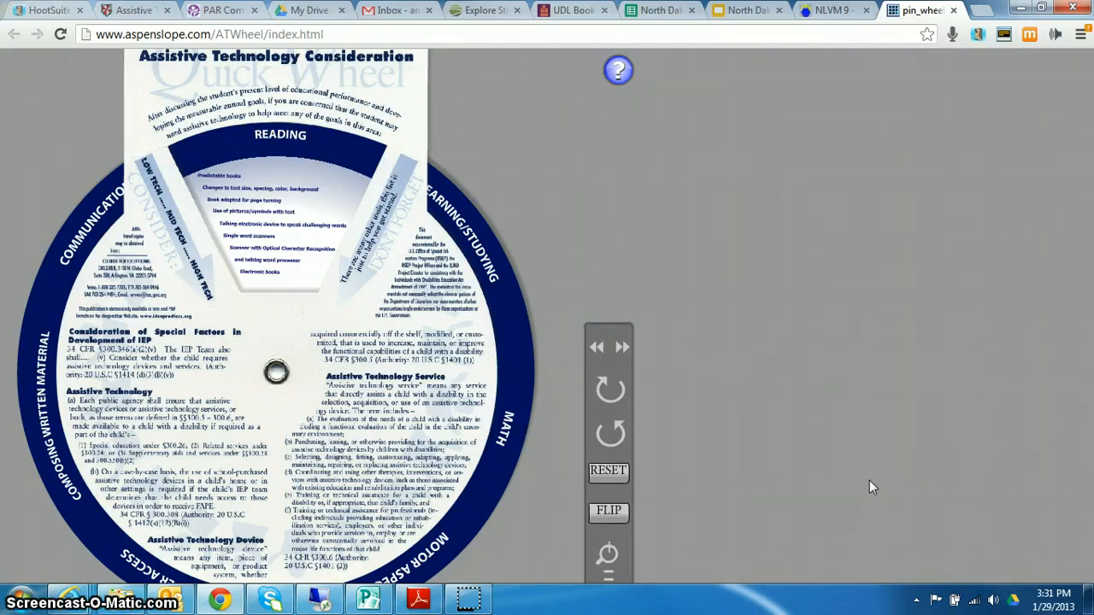
{"action": "mouse_move", "coordinate": [865, 485]}
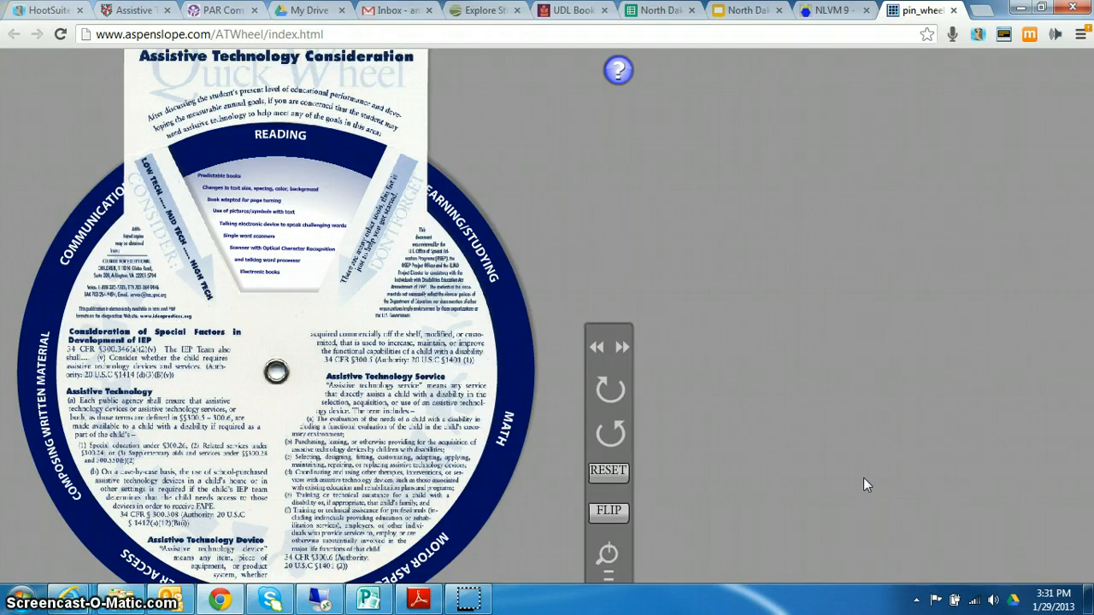
{"action": "mouse_move", "coordinate": [841, 470]}
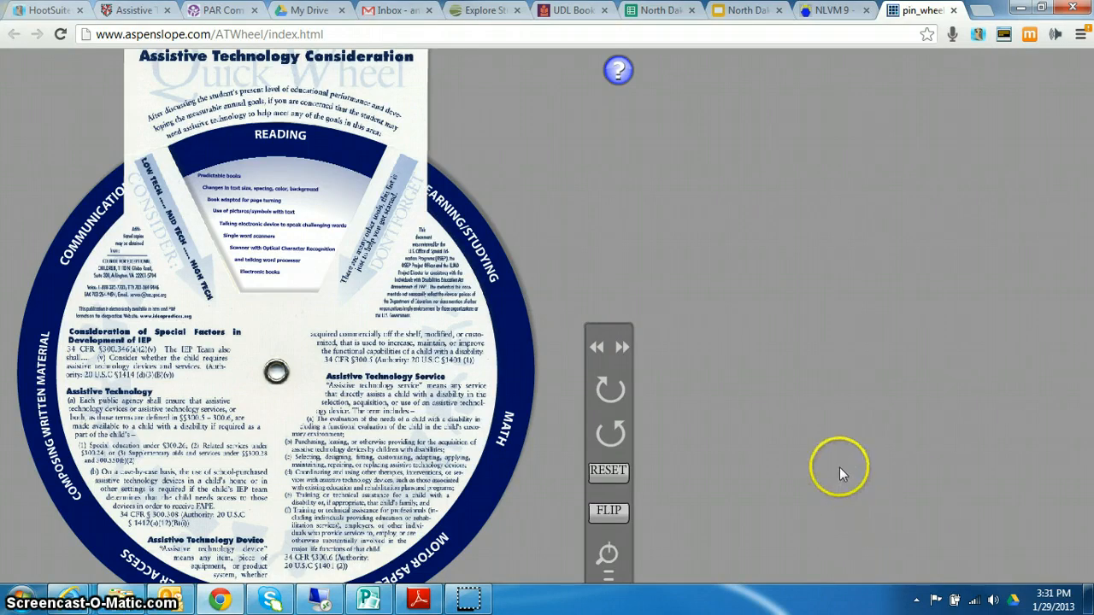
{"action": "mouse_move", "coordinate": [833, 468]}
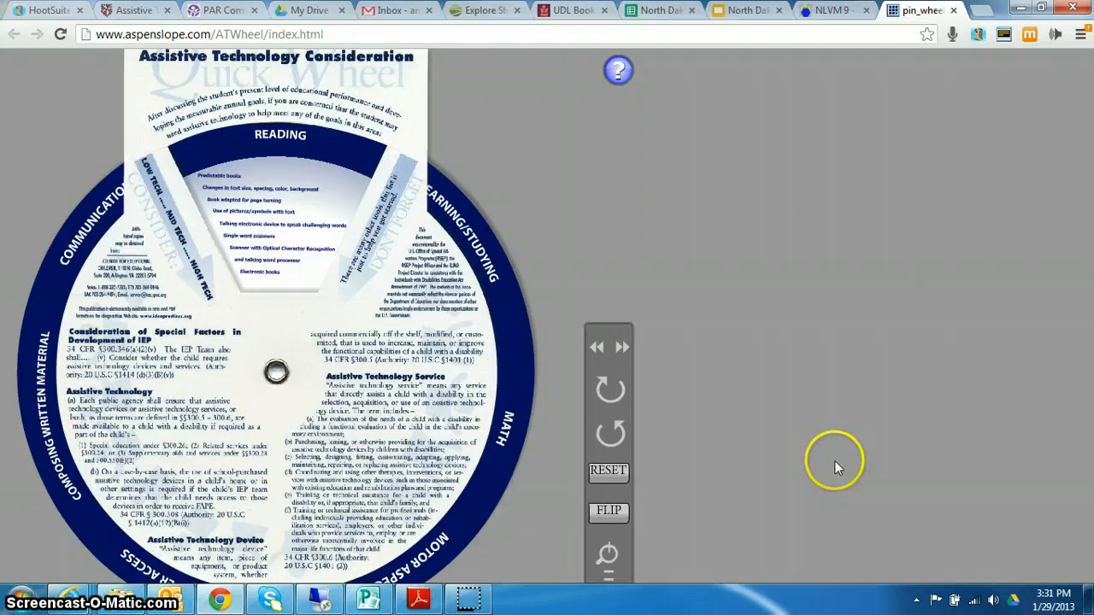
{"action": "mouse_move", "coordinate": [188, 180]}
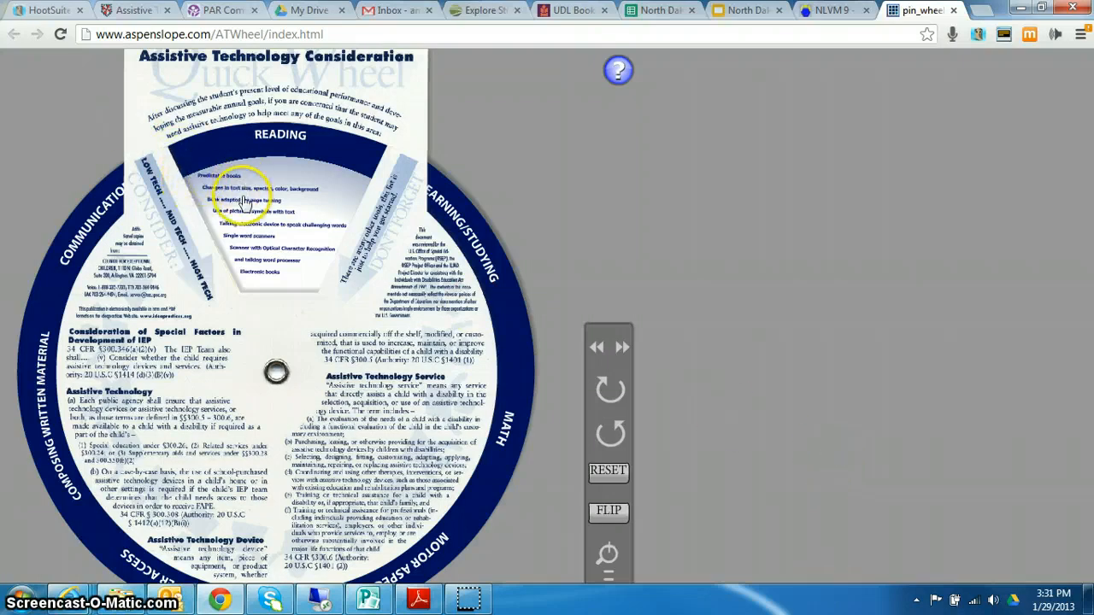
{"action": "mouse_move", "coordinate": [321, 301]}
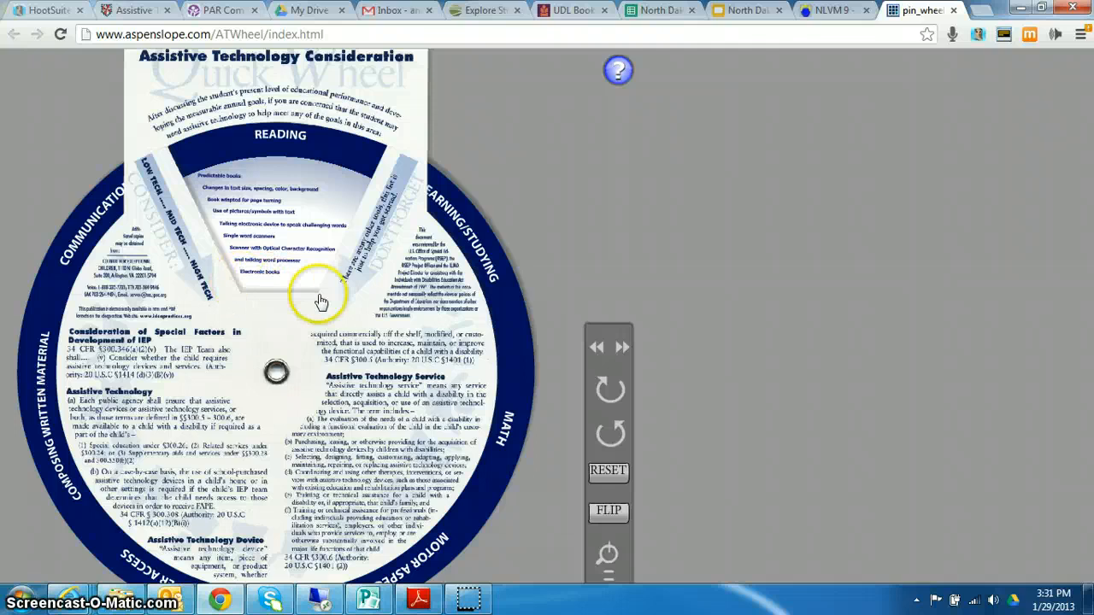
{"action": "mouse_move", "coordinate": [73, 252]}
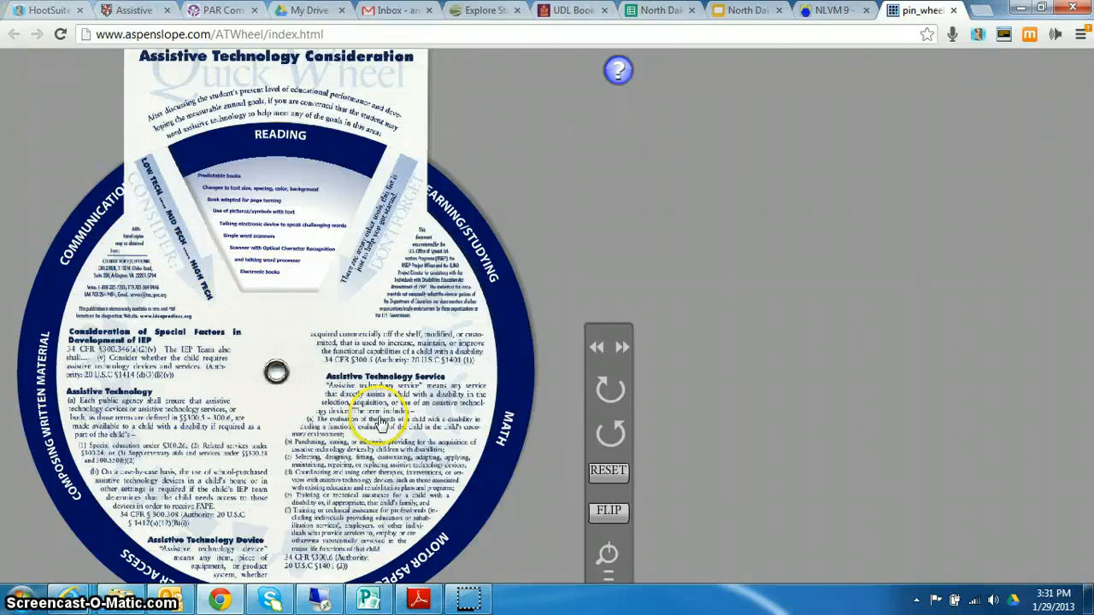
{"action": "mouse_move", "coordinate": [609, 510]}
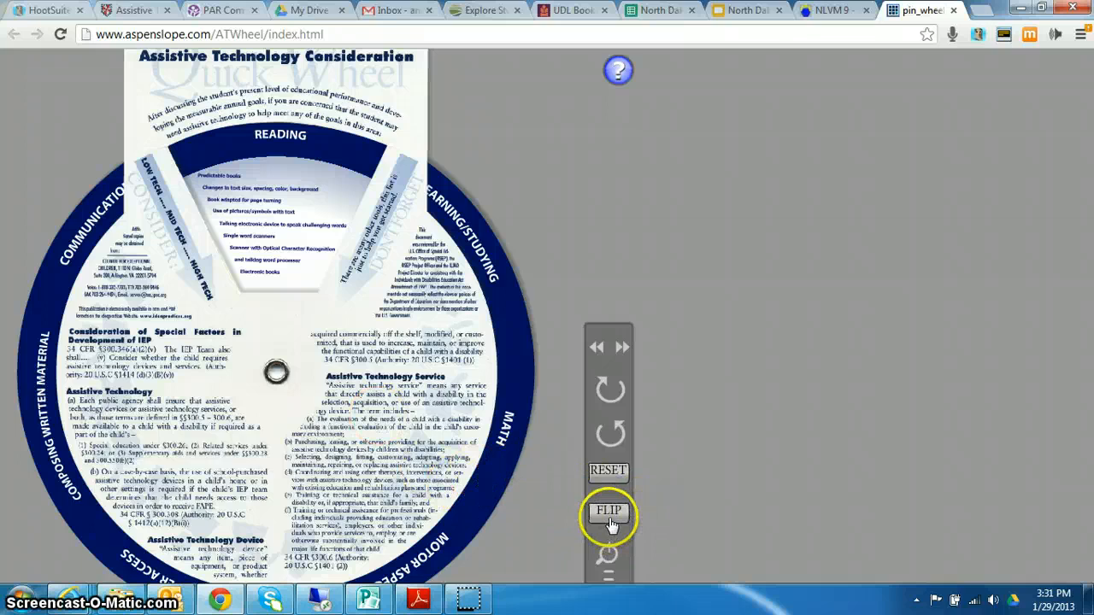
Flip the Quick Wheel to its back side showing Position and Seating supports and resources.
{"action": "left_click", "coordinate": [618, 70]}
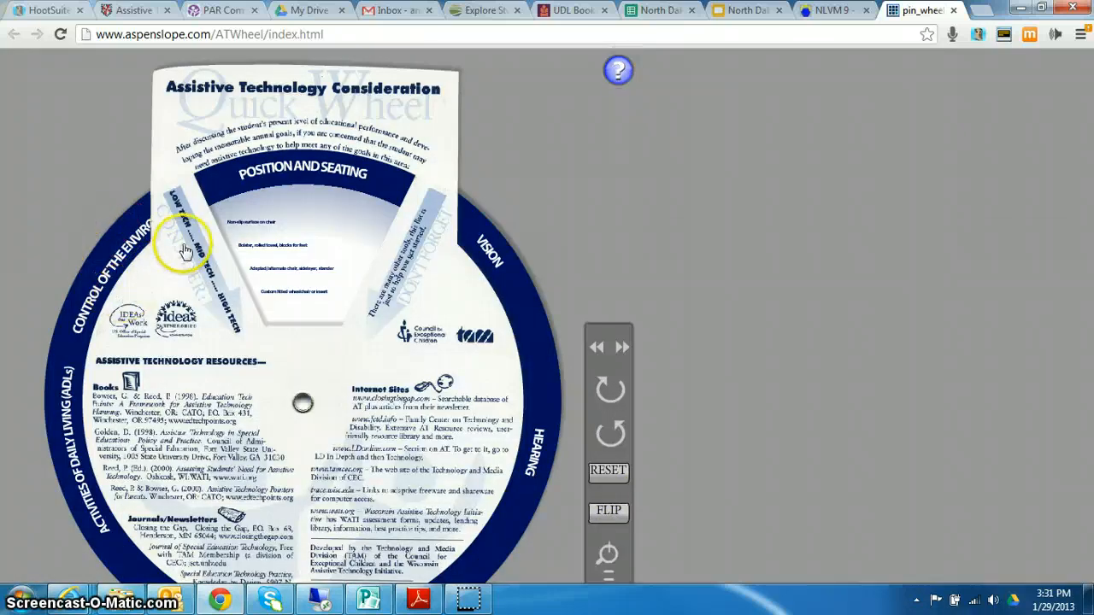
{"action": "mouse_move", "coordinate": [460, 231]}
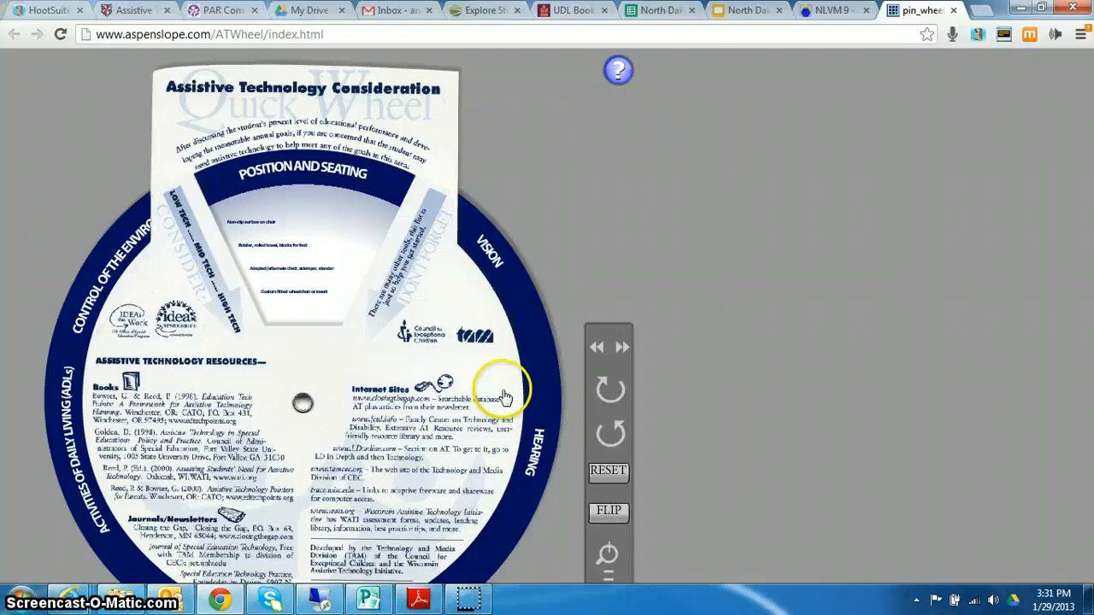
{"action": "mouse_move", "coordinate": [478, 274]}
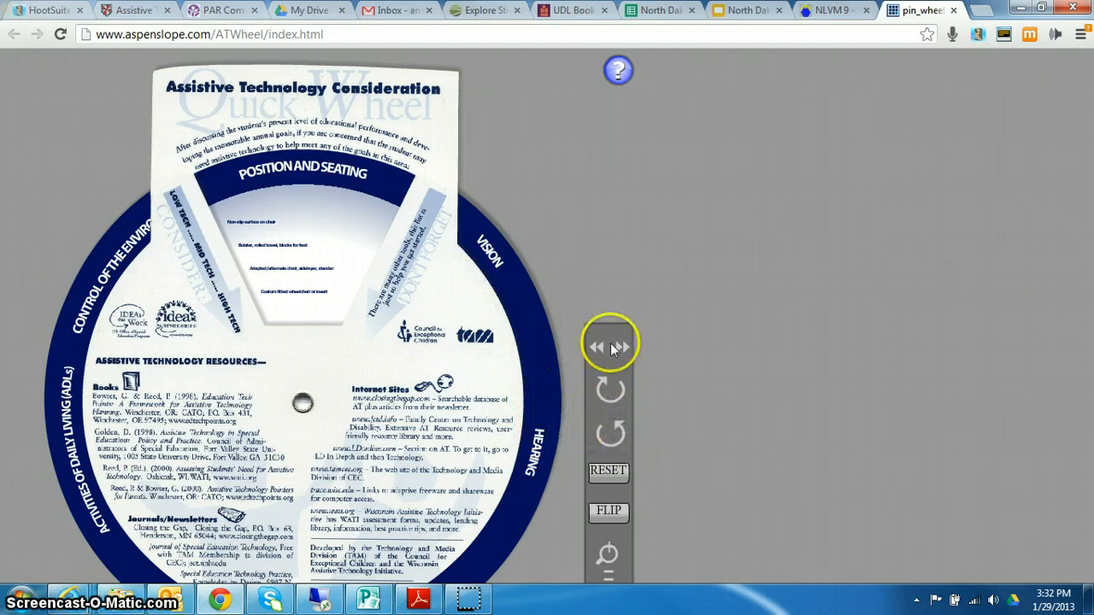
Advance to Mobility, flip to Motor Aspects of Writing, and close the help window.
{"action": "left_click", "coordinate": [619, 346]}
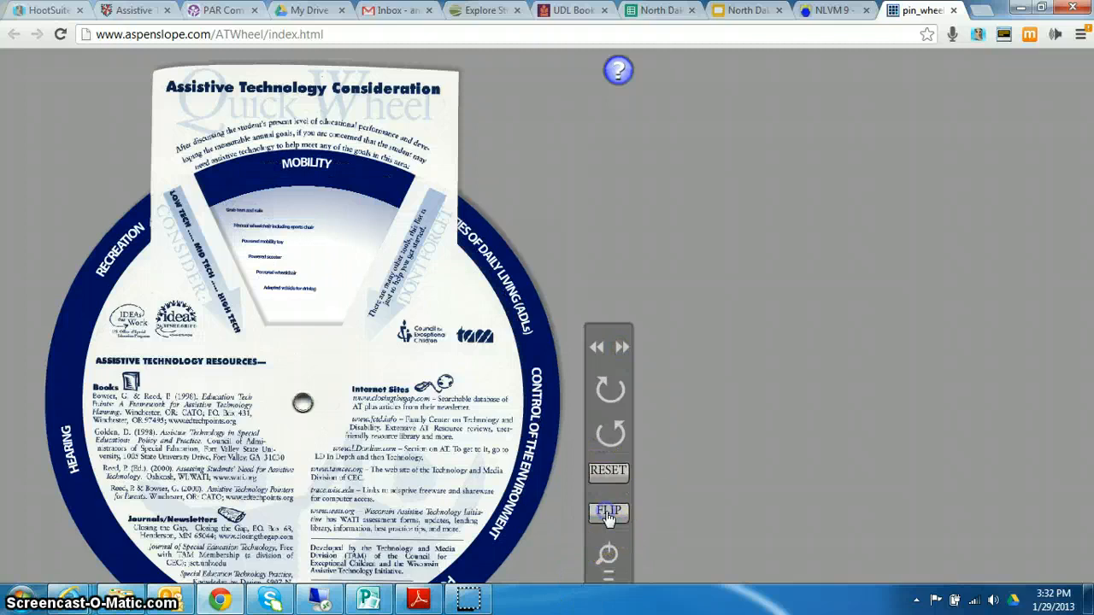
{"action": "left_click", "coordinate": [618, 70]}
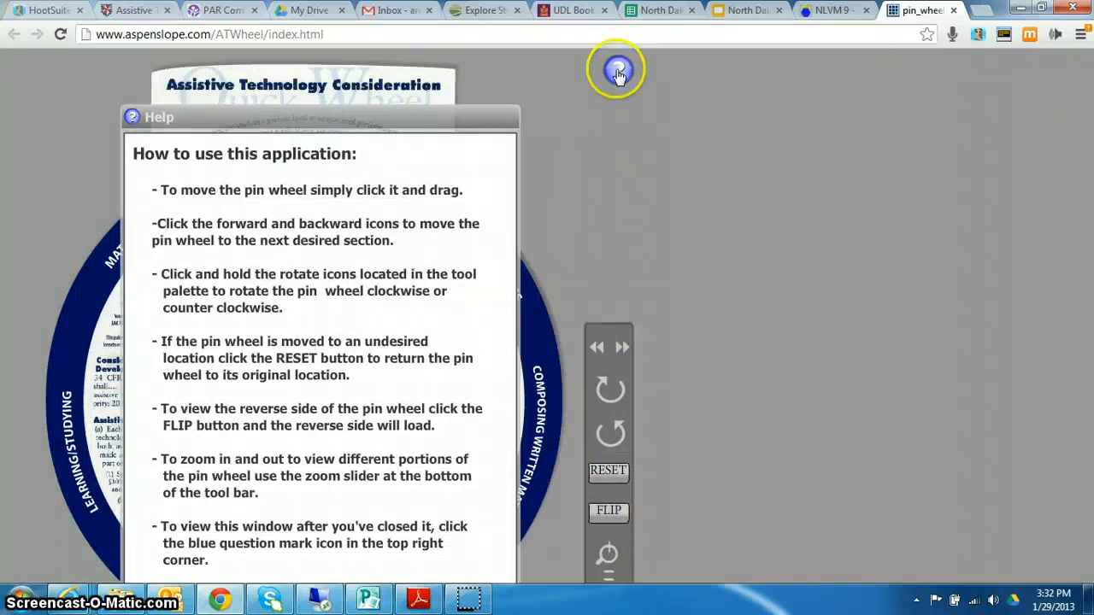
{"action": "left_click", "coordinate": [617, 70]}
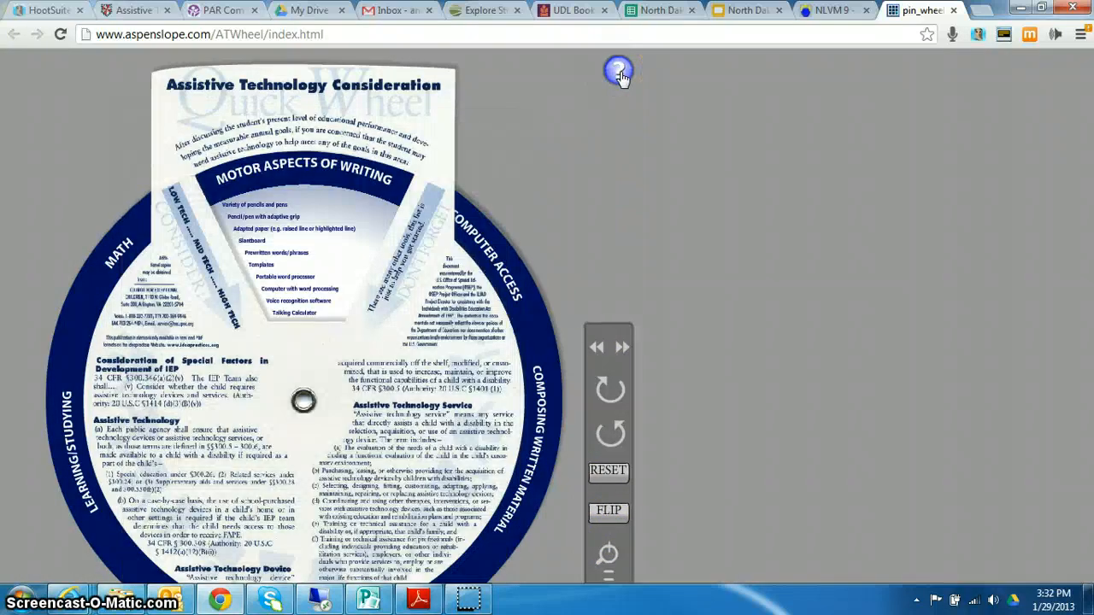